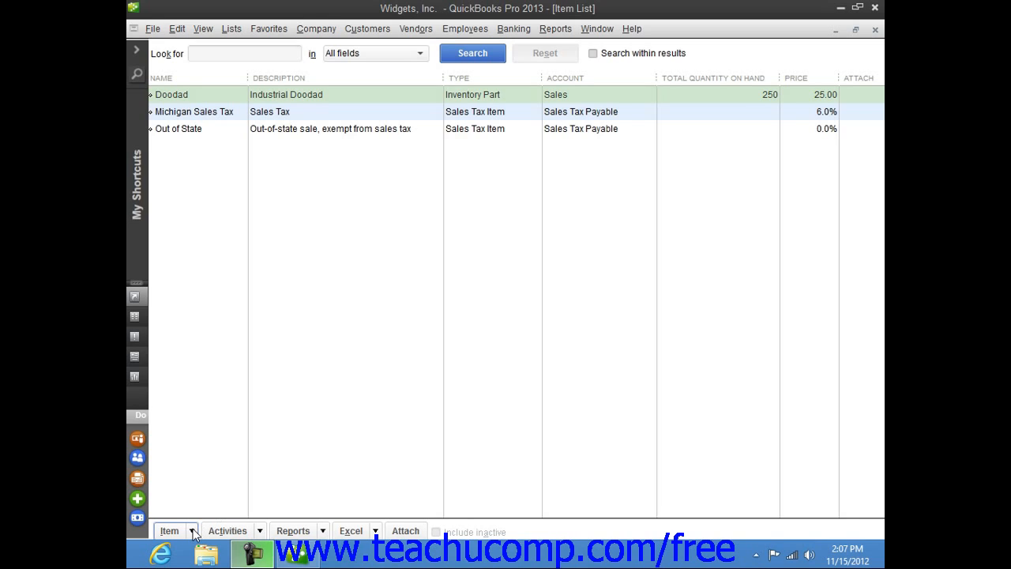
- Start a new item from the Item List with type Inventory Part
click(169, 531)
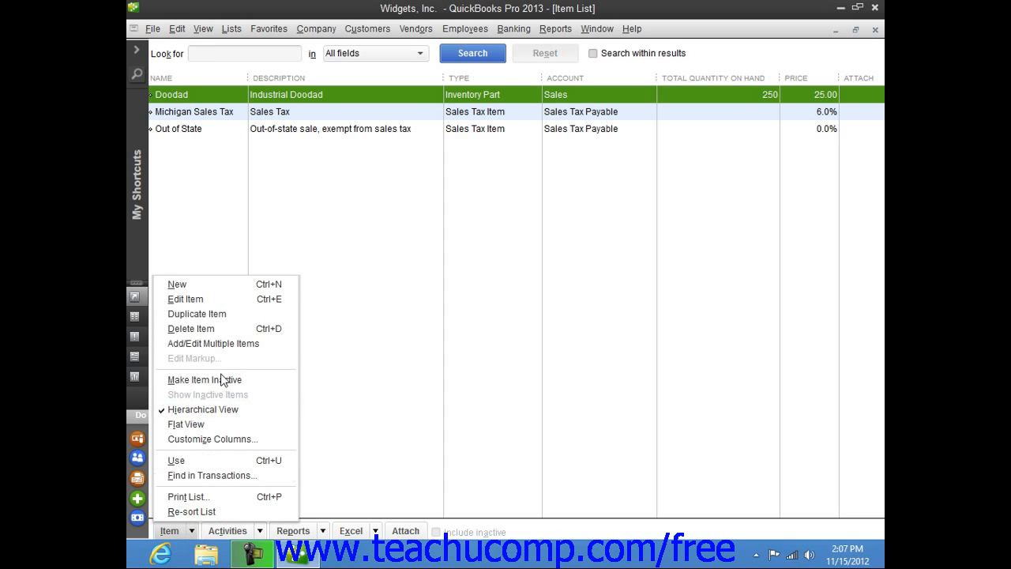
click(177, 285)
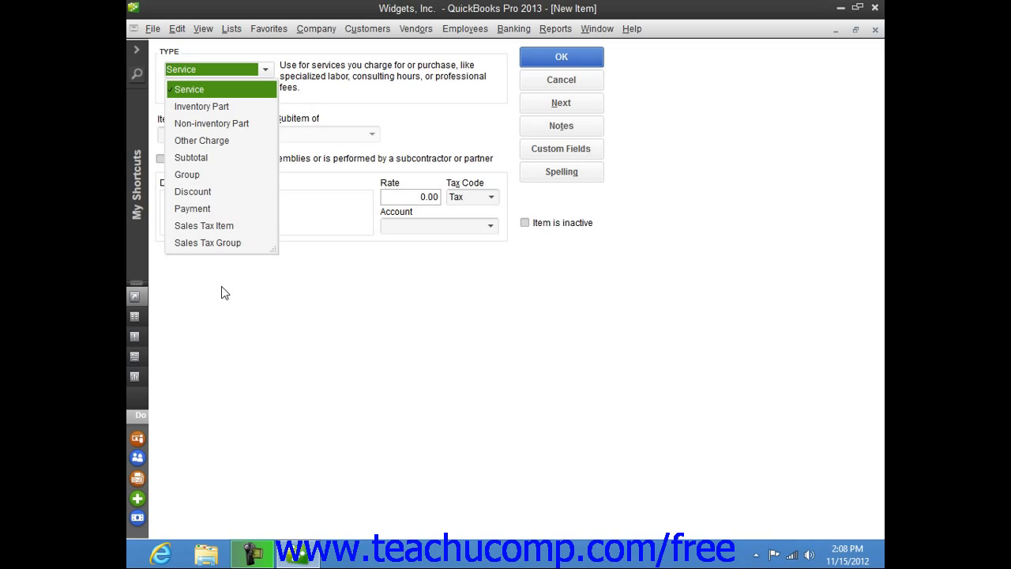
mouse_move(219, 114)
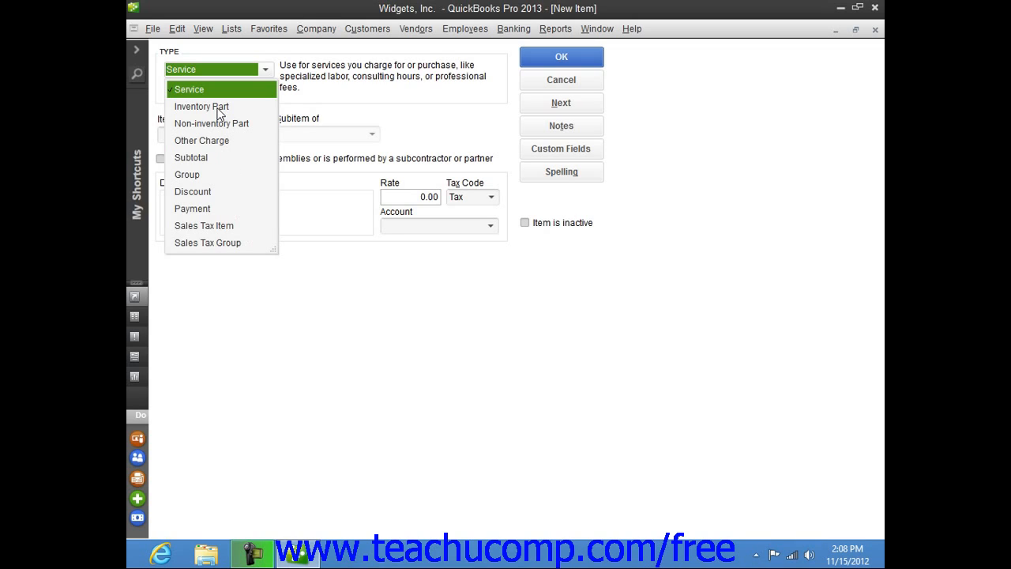
click(202, 106)
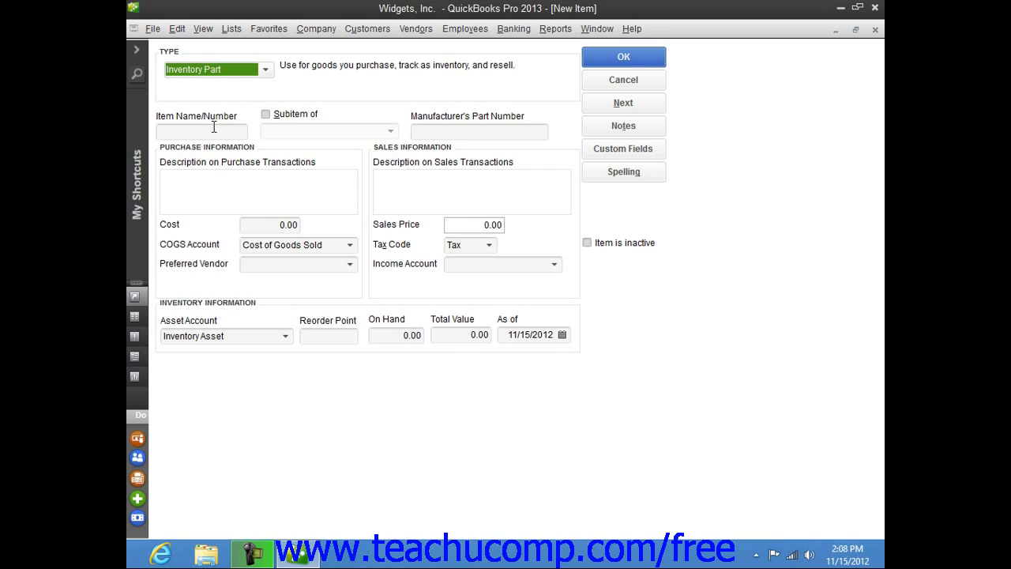
- Enter 'Widget- Industrial' as the Item Name/Number
click(202, 131)
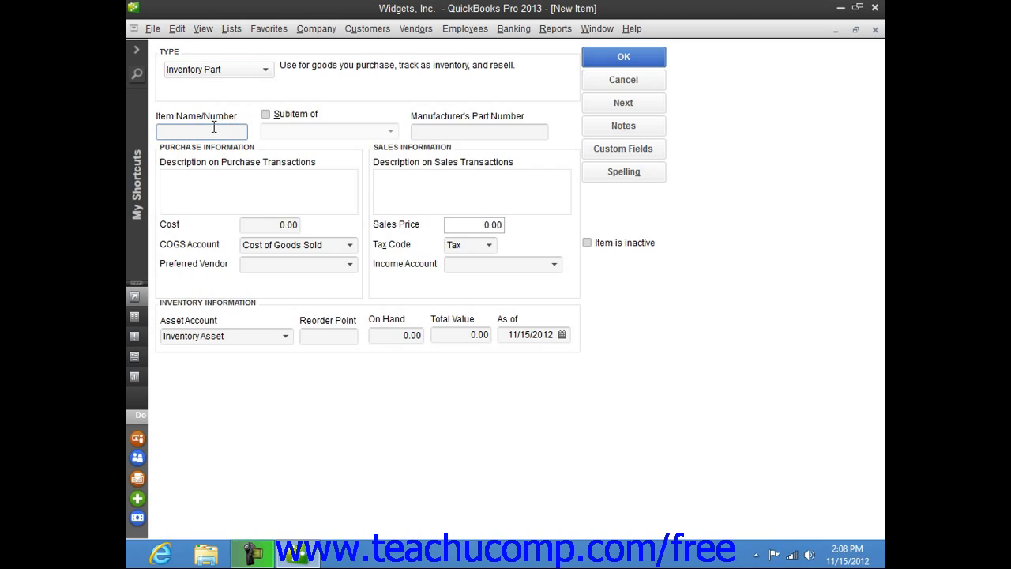
text(Widg)
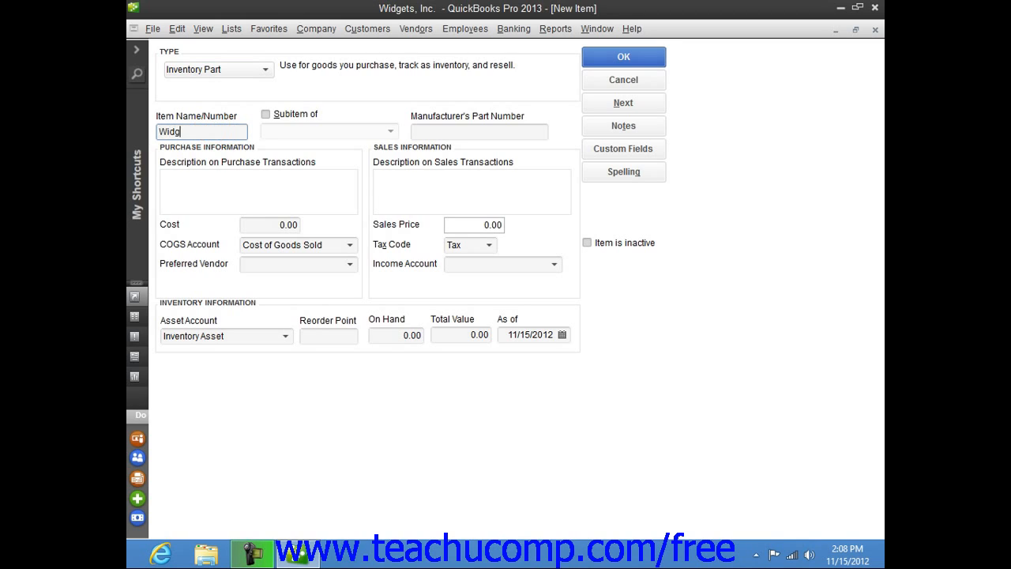
text(et- Indust)
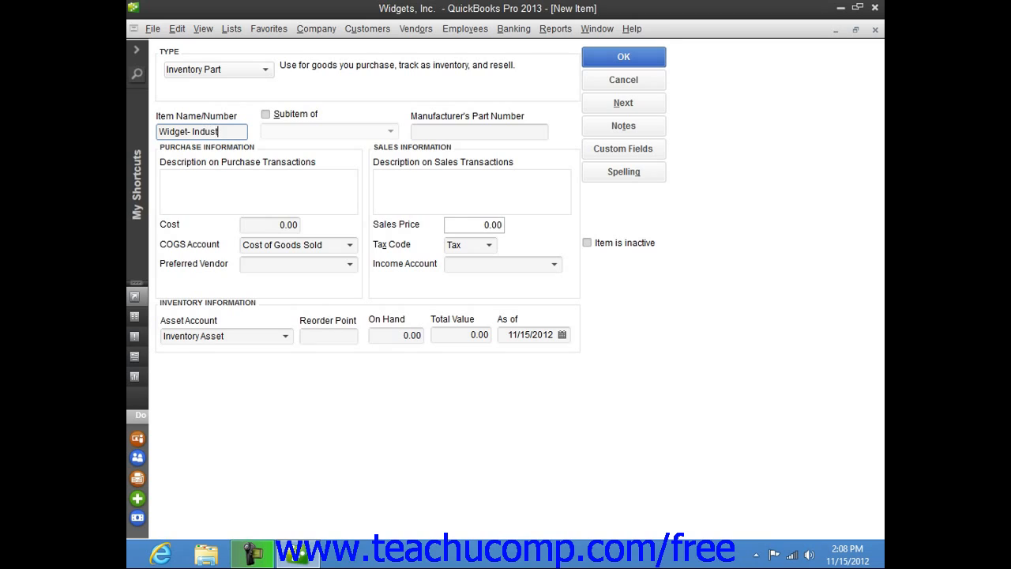
text(rial)
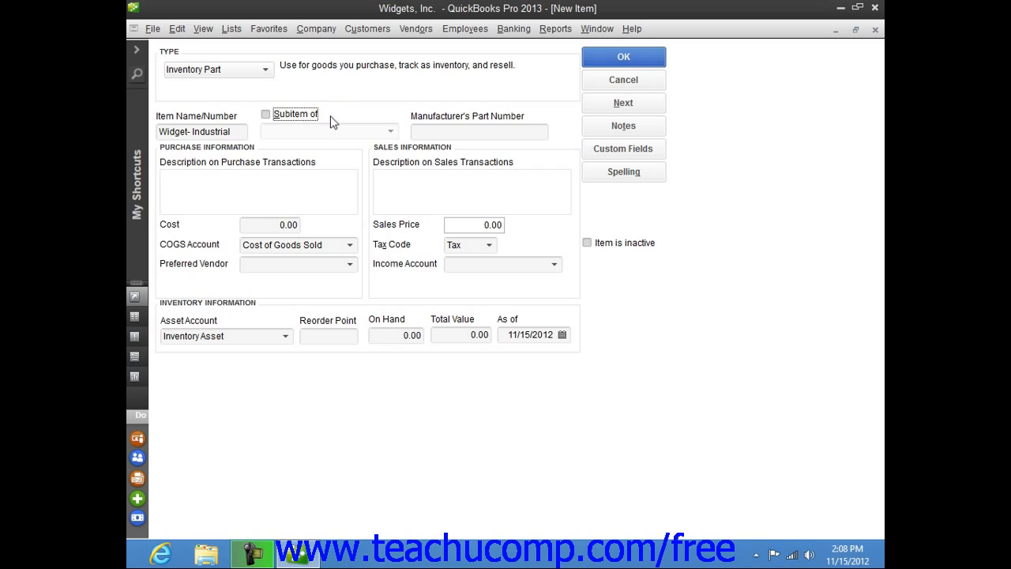
mouse_move(328, 136)
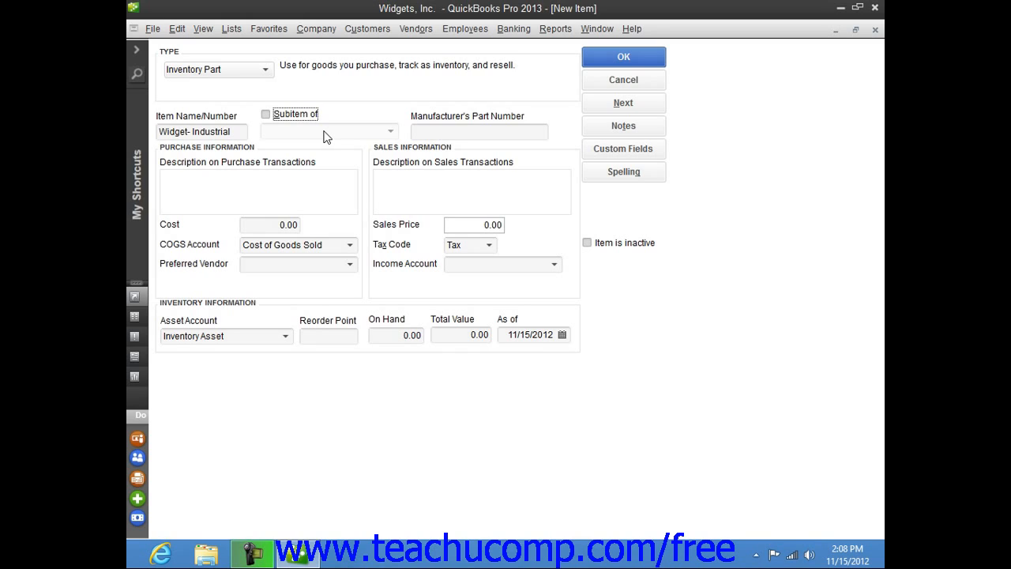
click(478, 131)
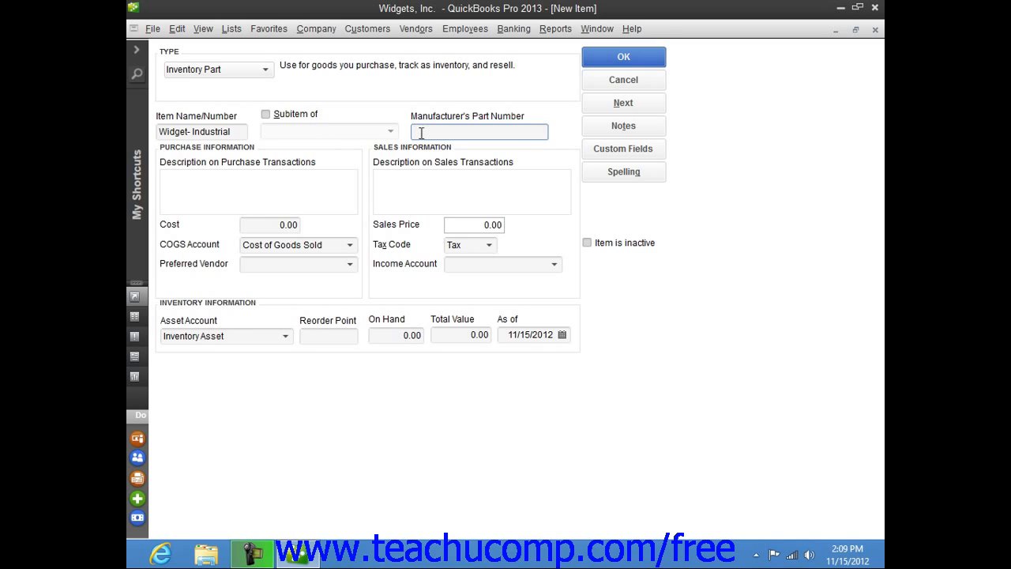
mouse_move(275, 168)
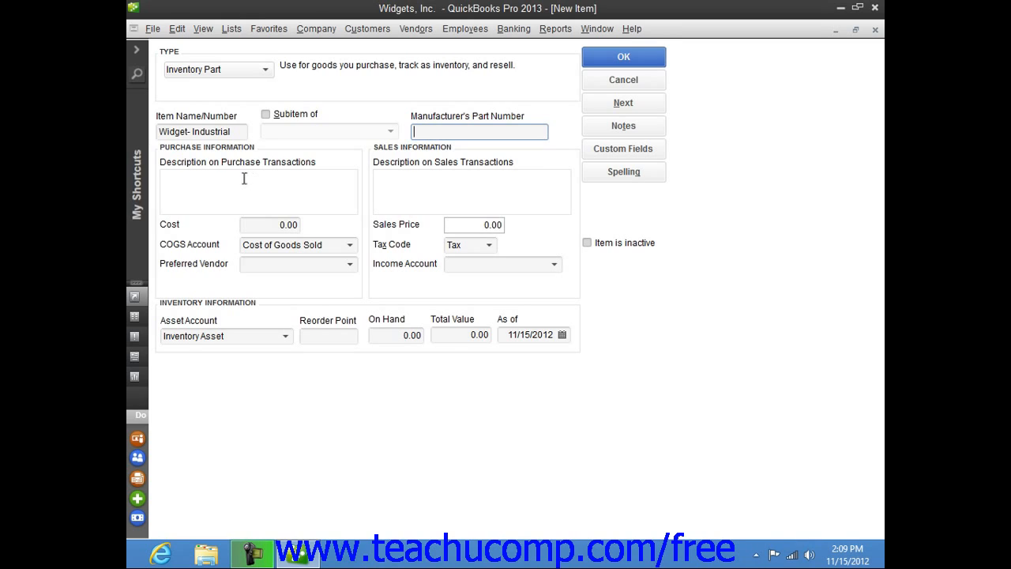
- Set the purchase description to 'Industrial Widget' and the cost to 15
click(237, 189)
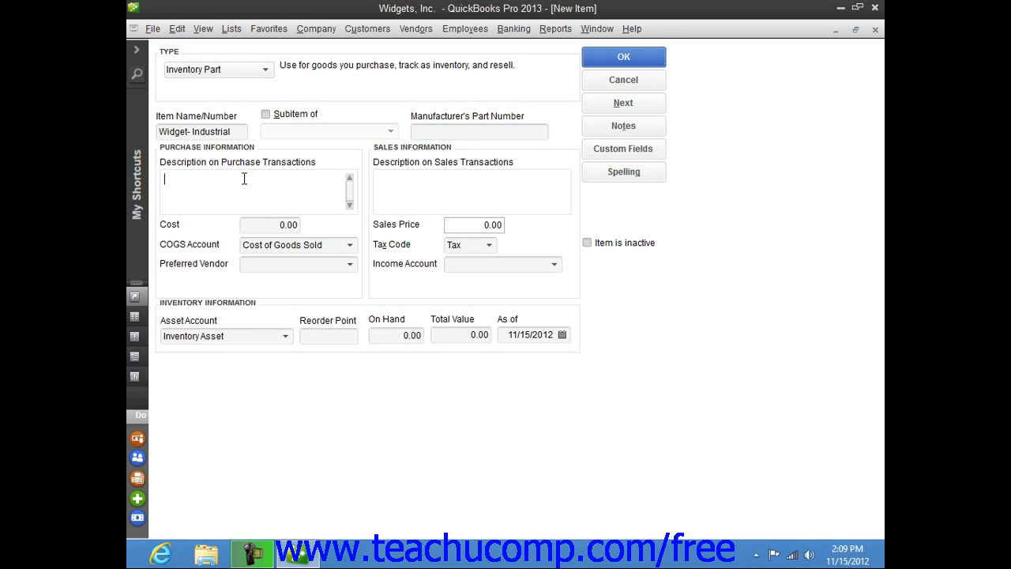
text(Indu)
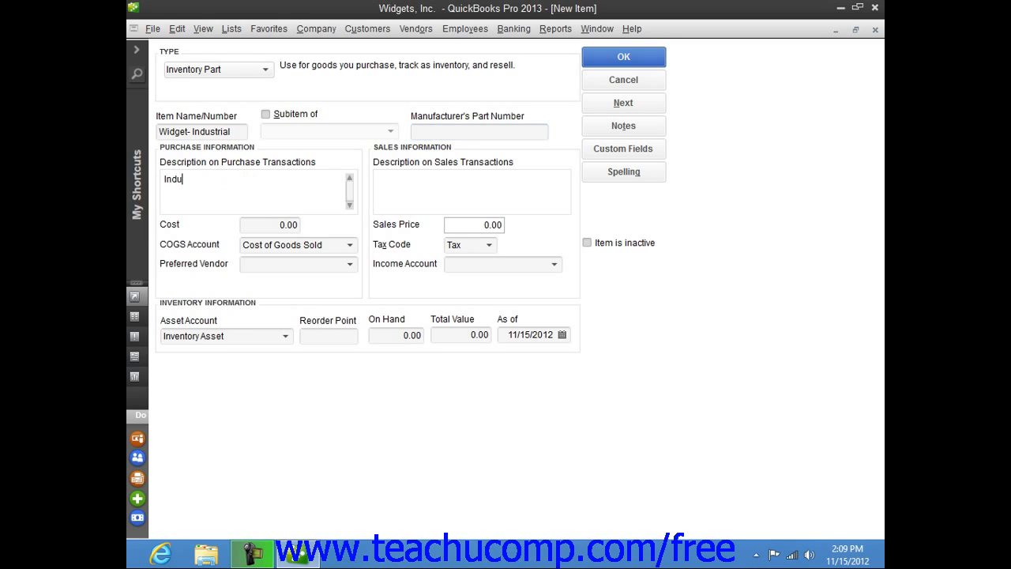
text(Industrial)
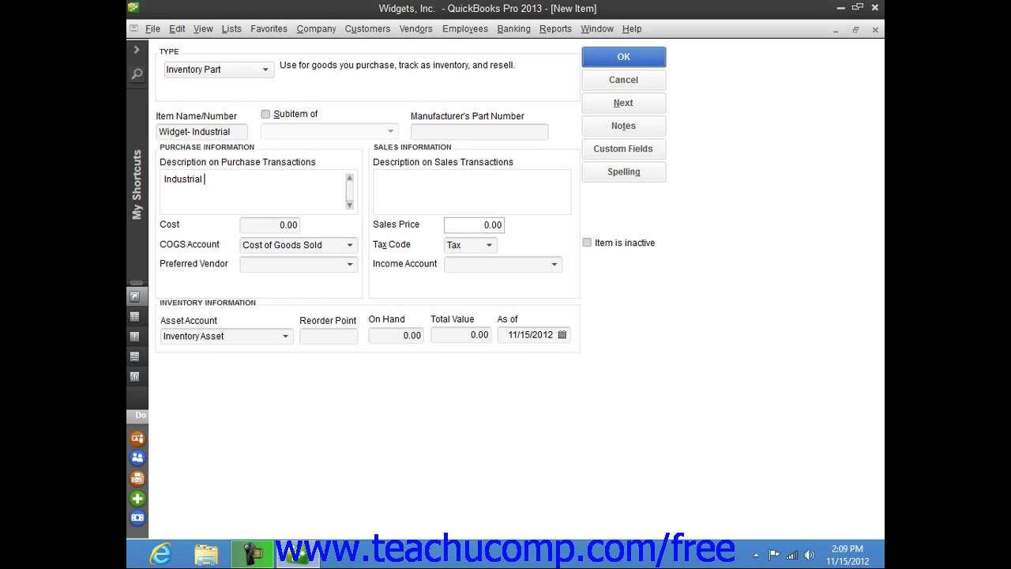
text(Widget)
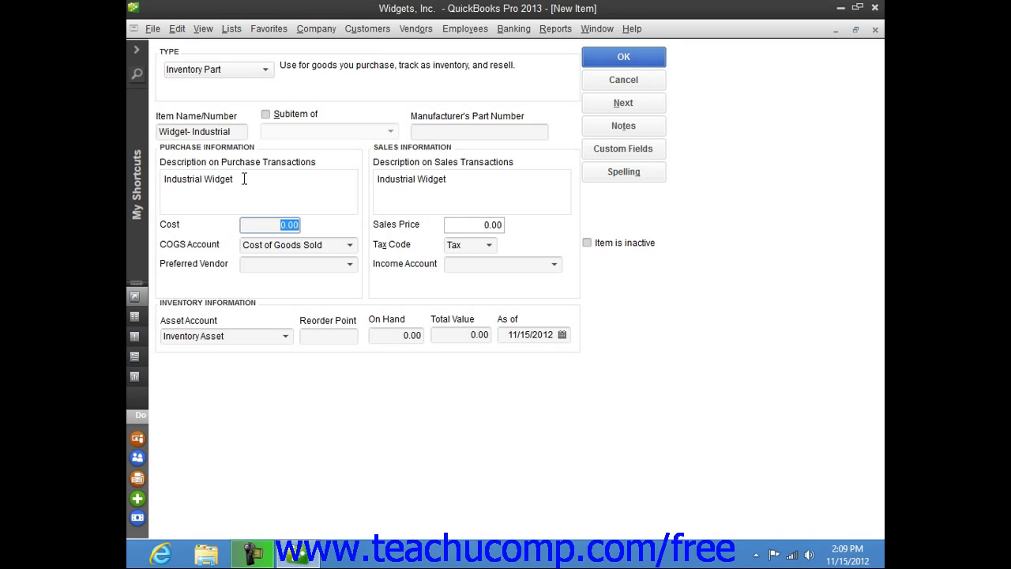
text(15)
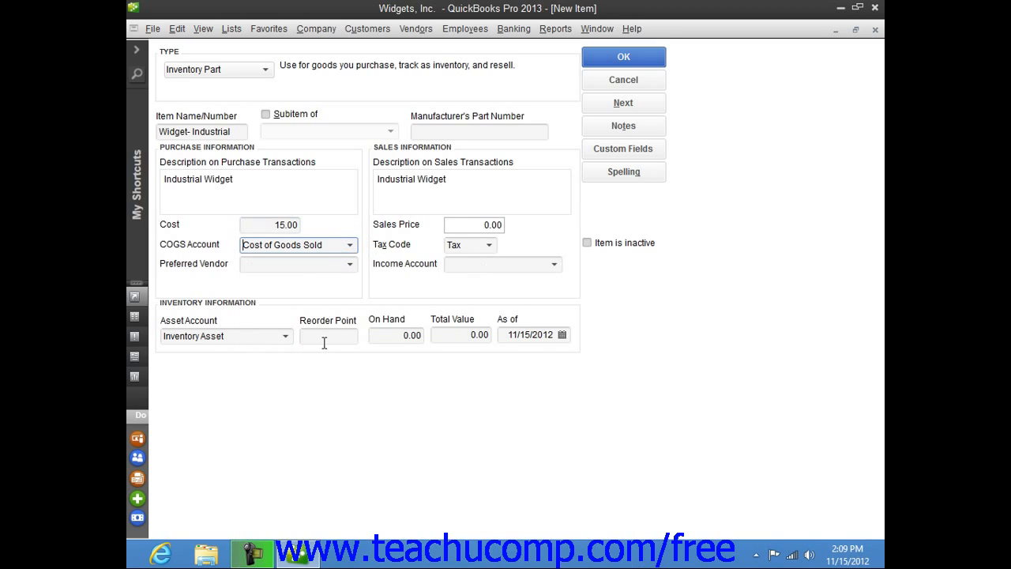
mouse_move(353, 304)
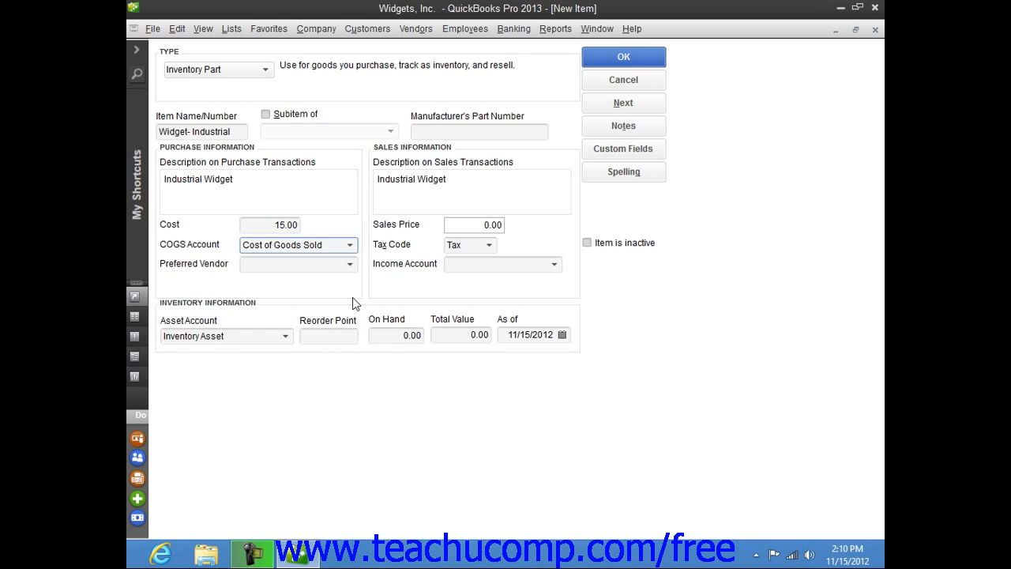
- Choose Widman Widget Mfg. as the preferred vendor
click(349, 262)
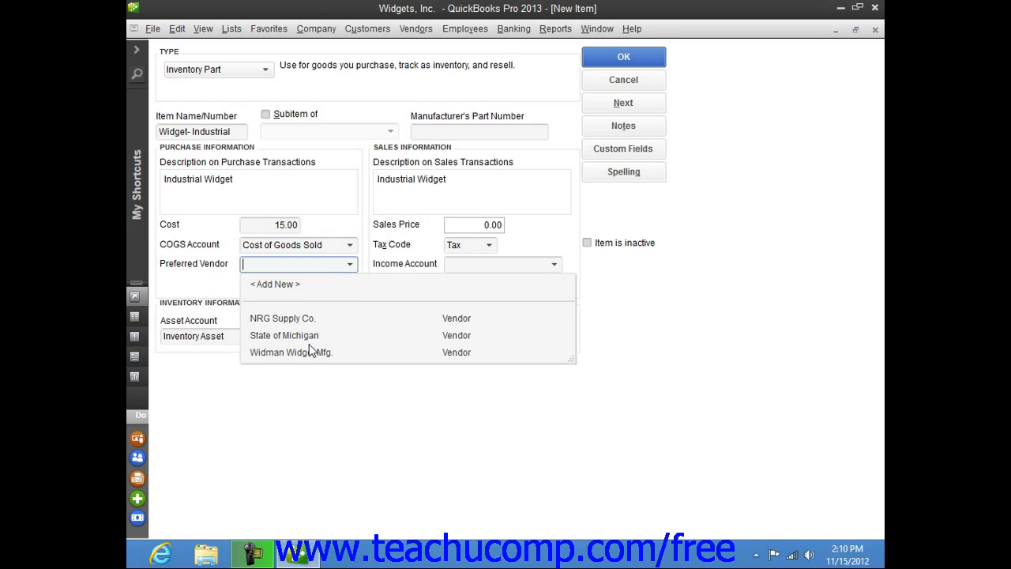
click(291, 351)
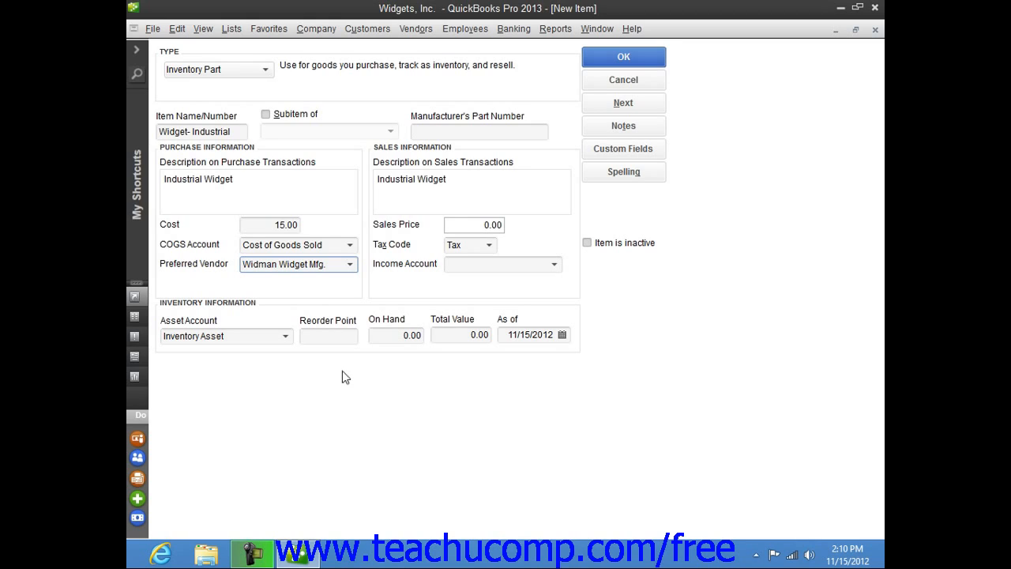
mouse_move(426, 158)
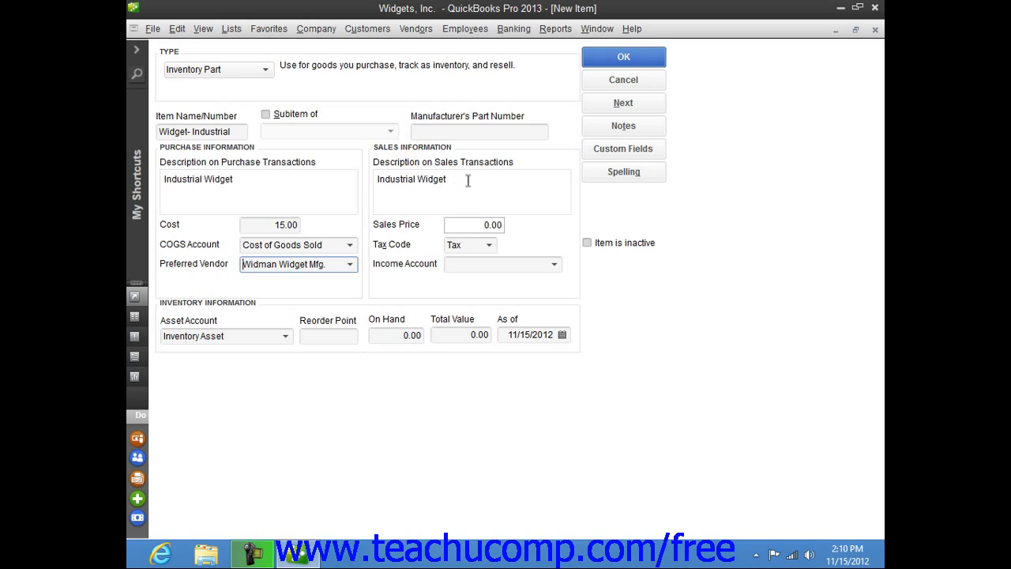
- Set the sales price to 30
click(468, 193)
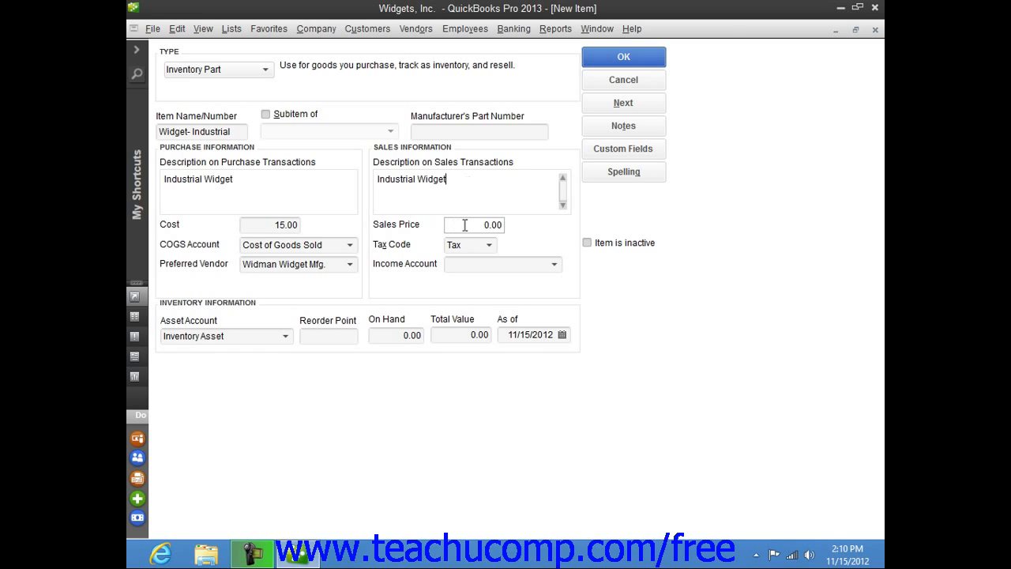
click(474, 224)
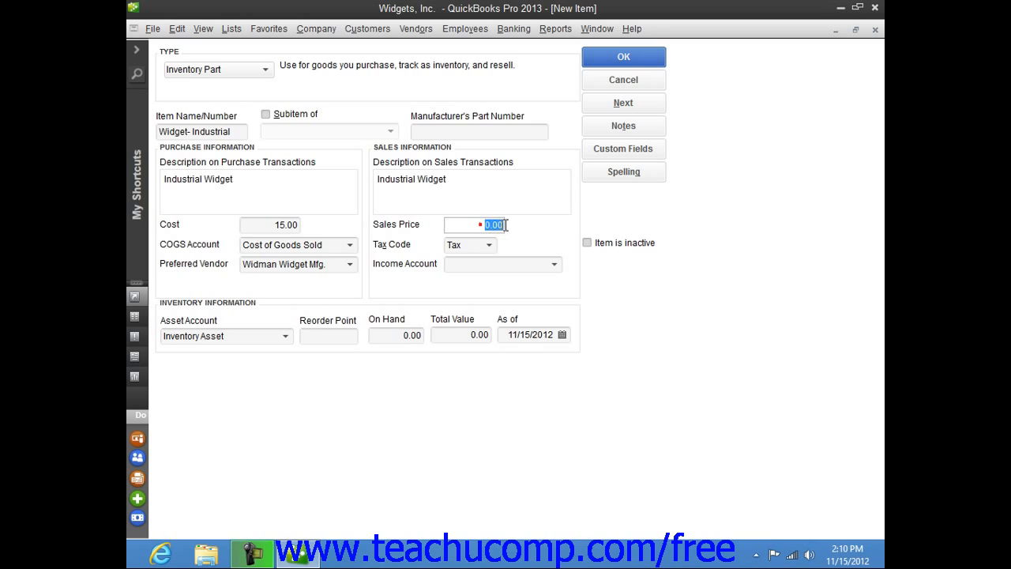
text(30)
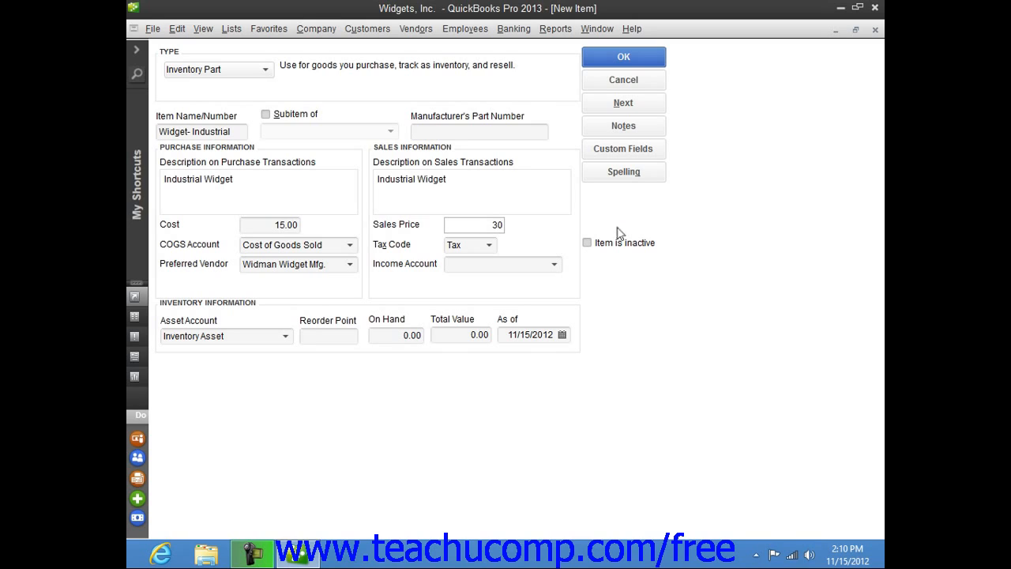
mouse_move(493, 251)
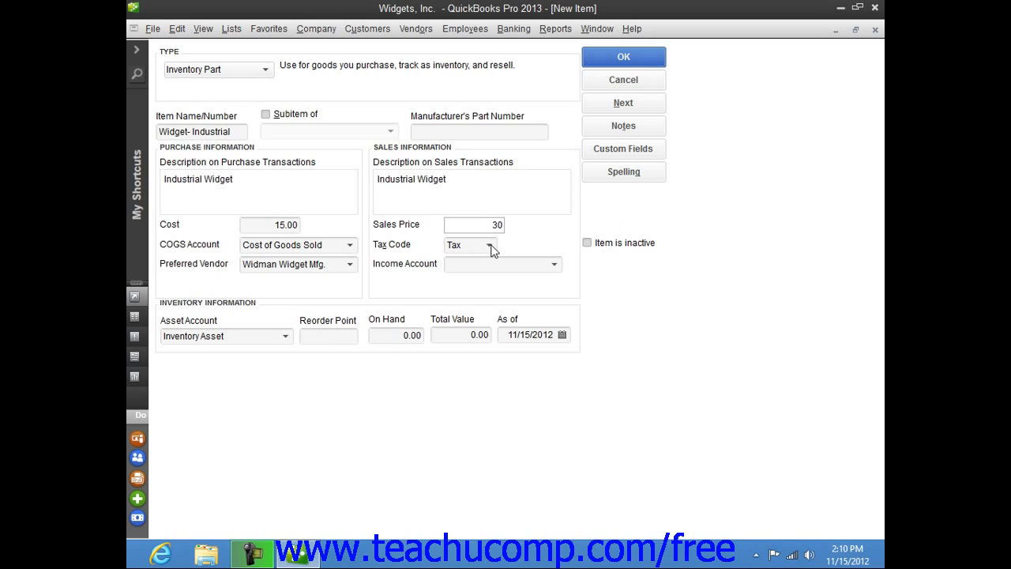
- Choose the Tax sales tax code and Sales as the income account
click(490, 244)
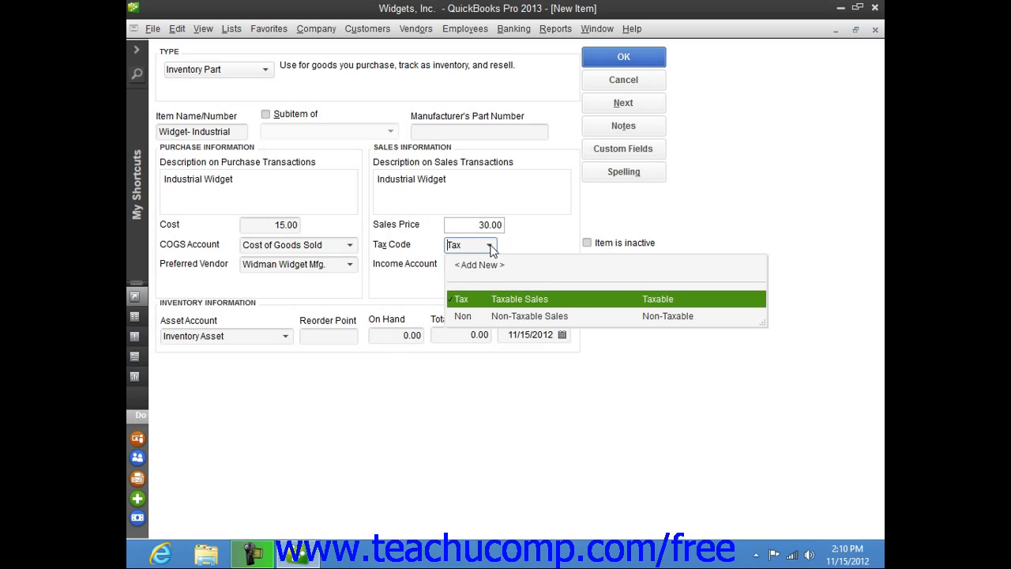
mouse_move(490, 303)
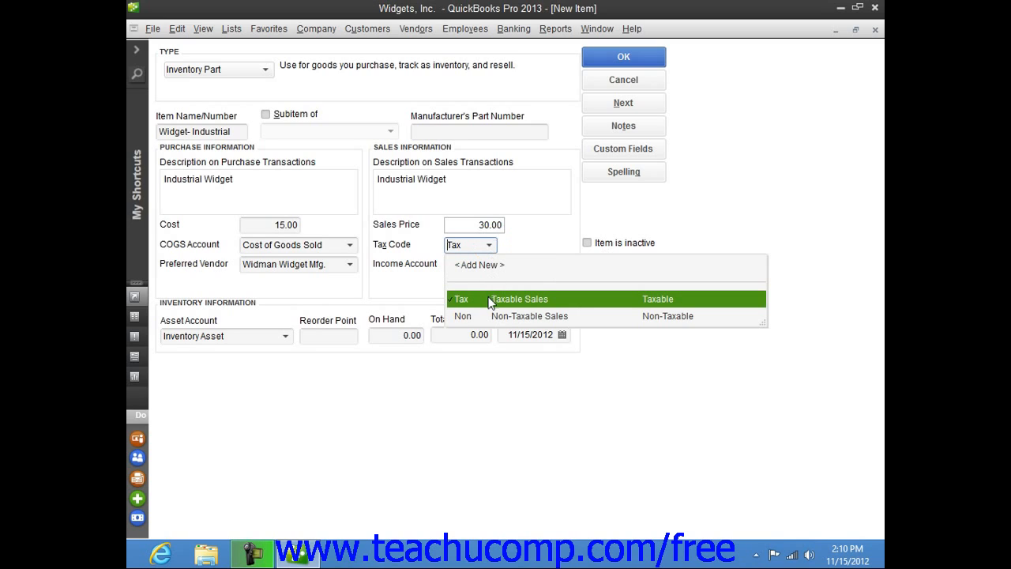
click(461, 299)
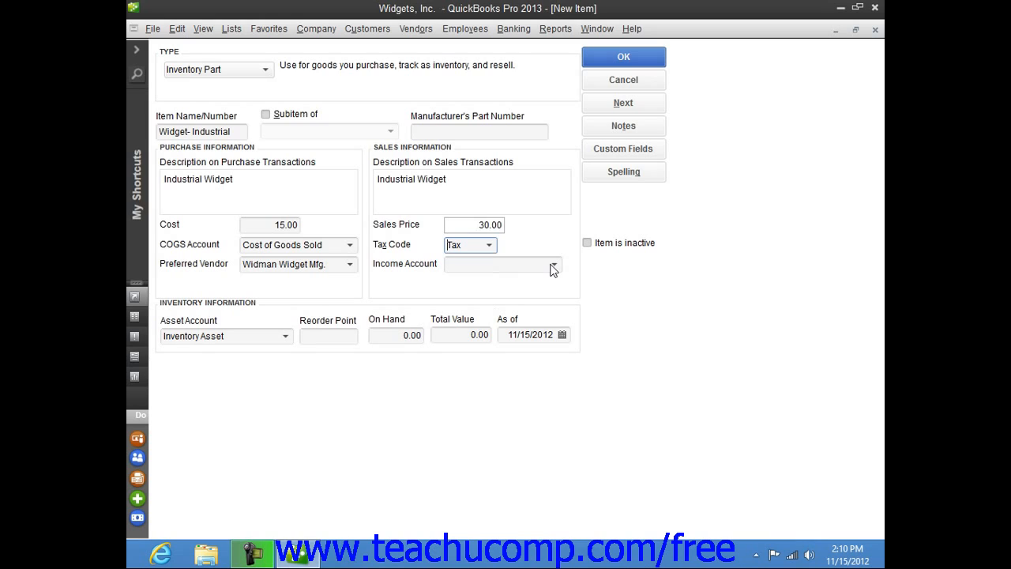
click(553, 264)
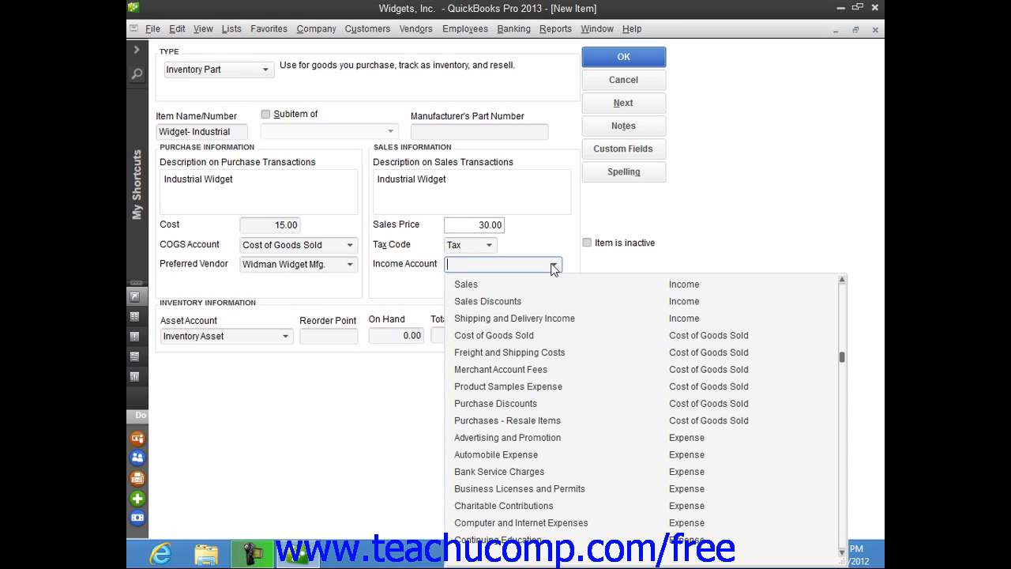
click(466, 284)
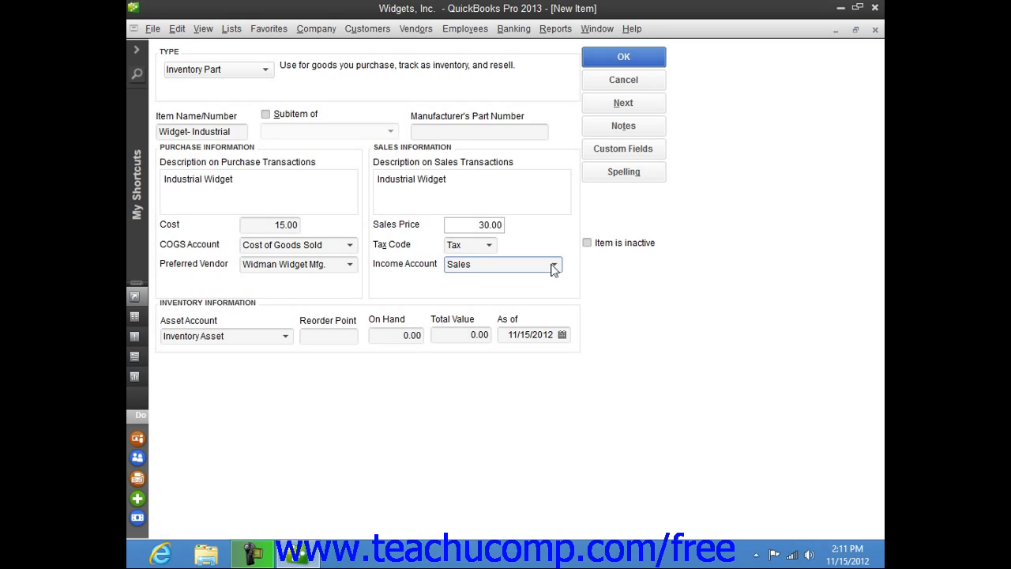
mouse_move(303, 337)
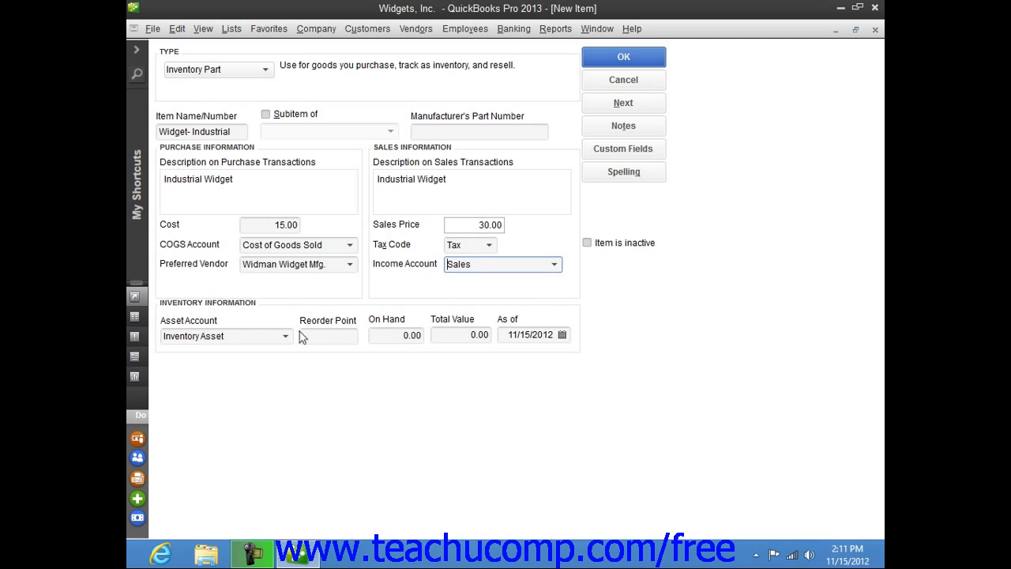
- Keep Inventory Asset as asset account and set the reorder point to 100 with 0 on hand
click(285, 335)
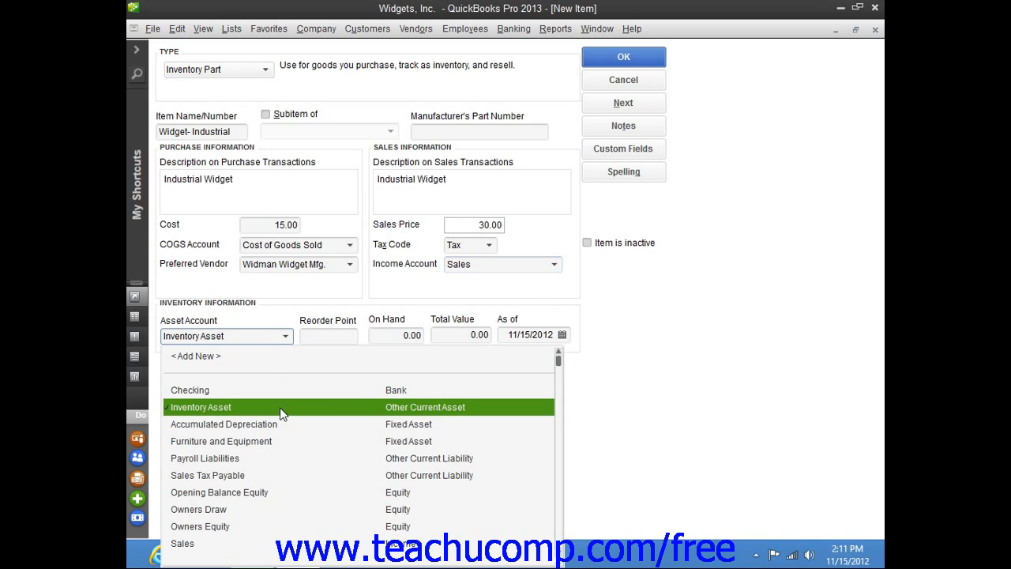
click(199, 408)
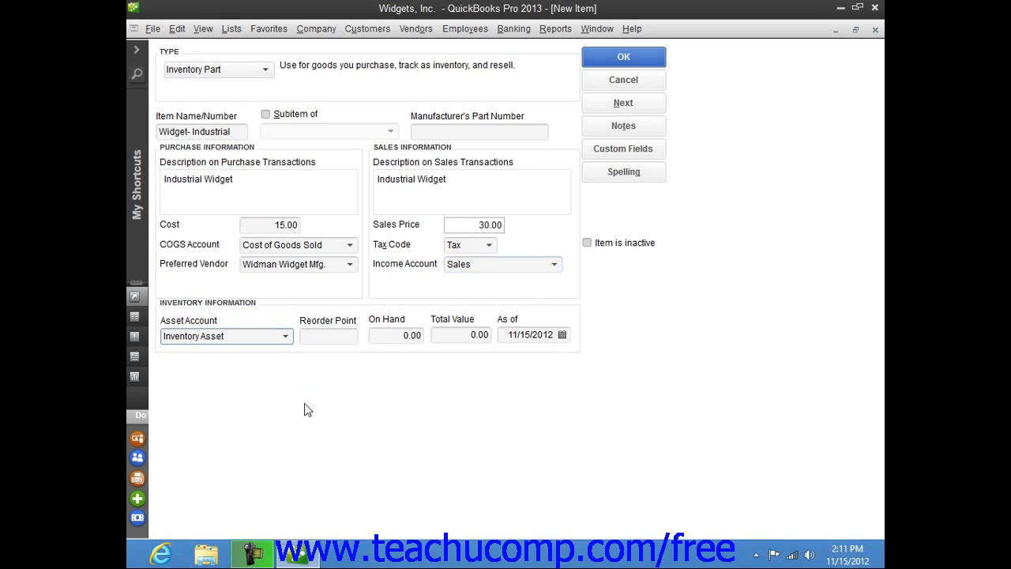
mouse_move(310, 396)
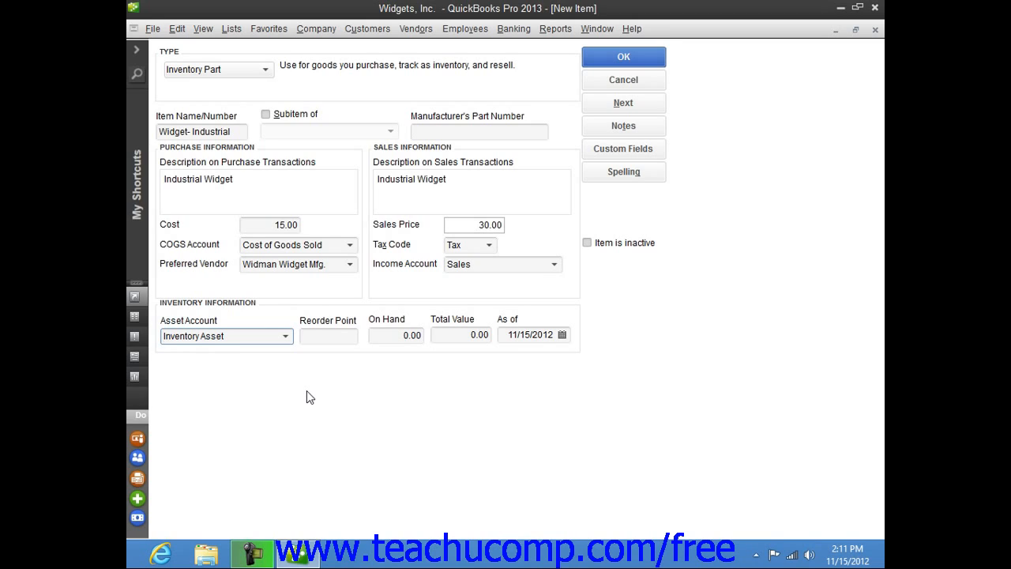
click(328, 335)
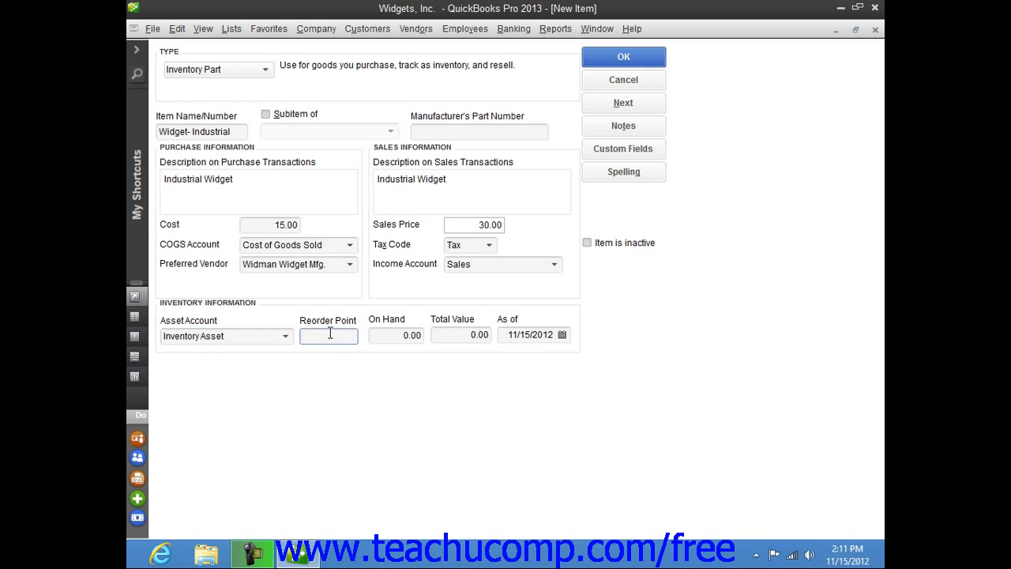
text(100)
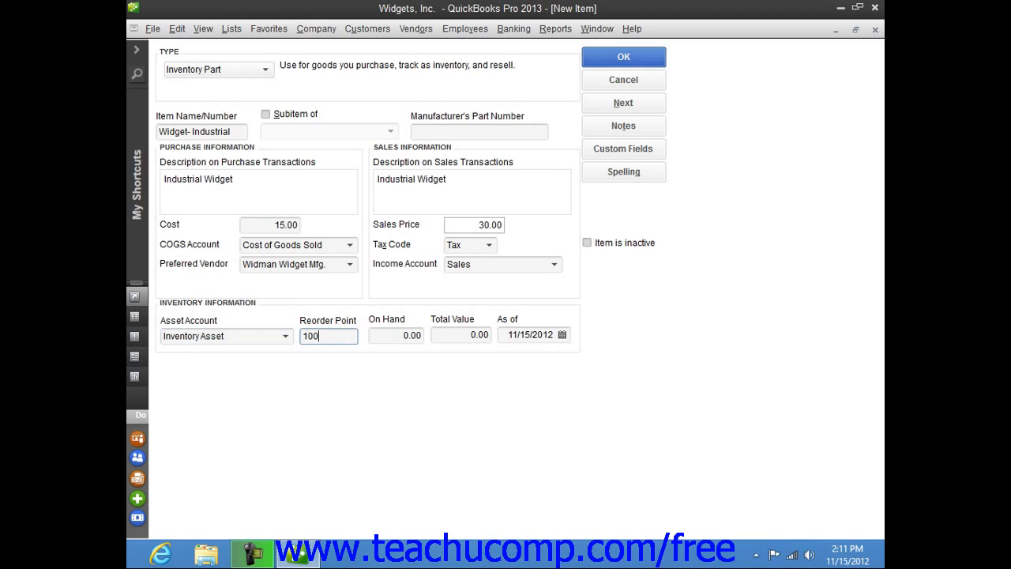
click(395, 335)
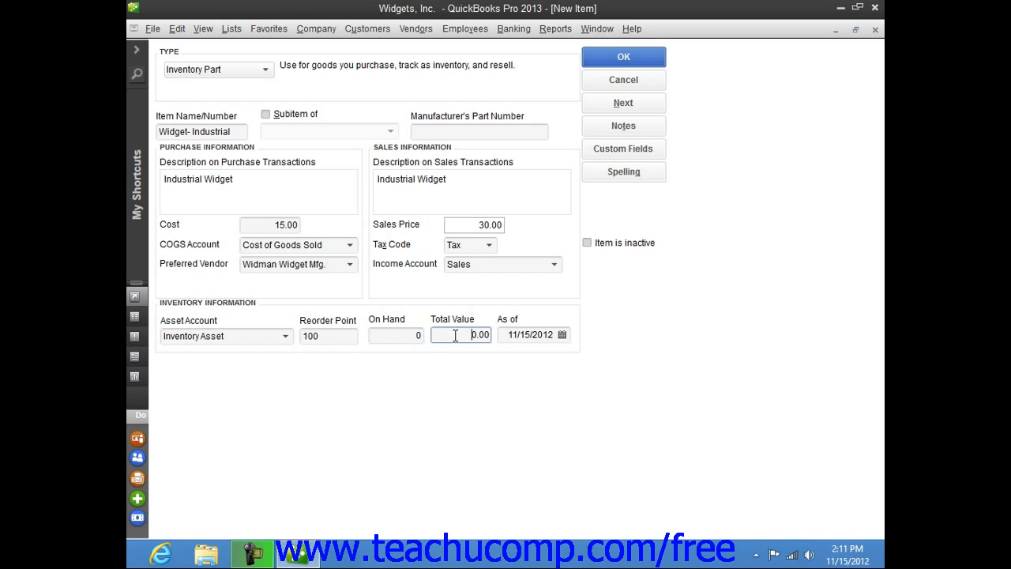
mouse_move(512, 320)
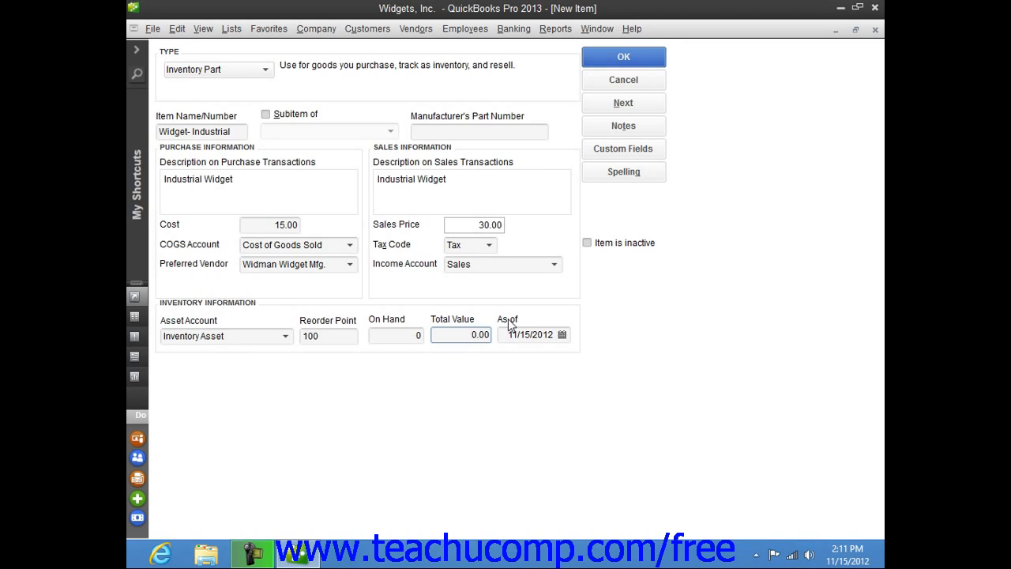
mouse_move(528, 327)
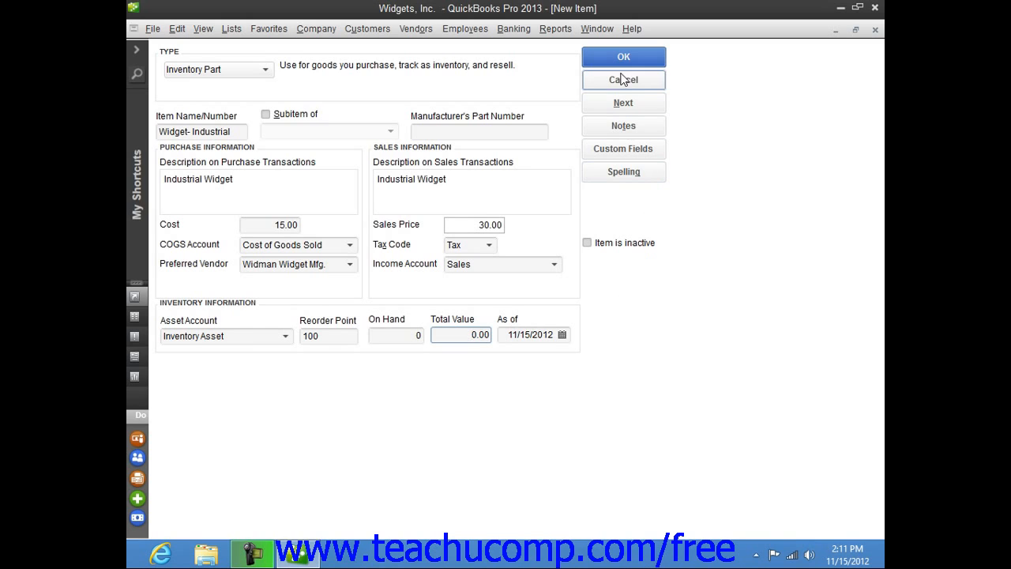
- Save Widget- Industrial with OK and return to the Item List
click(622, 57)
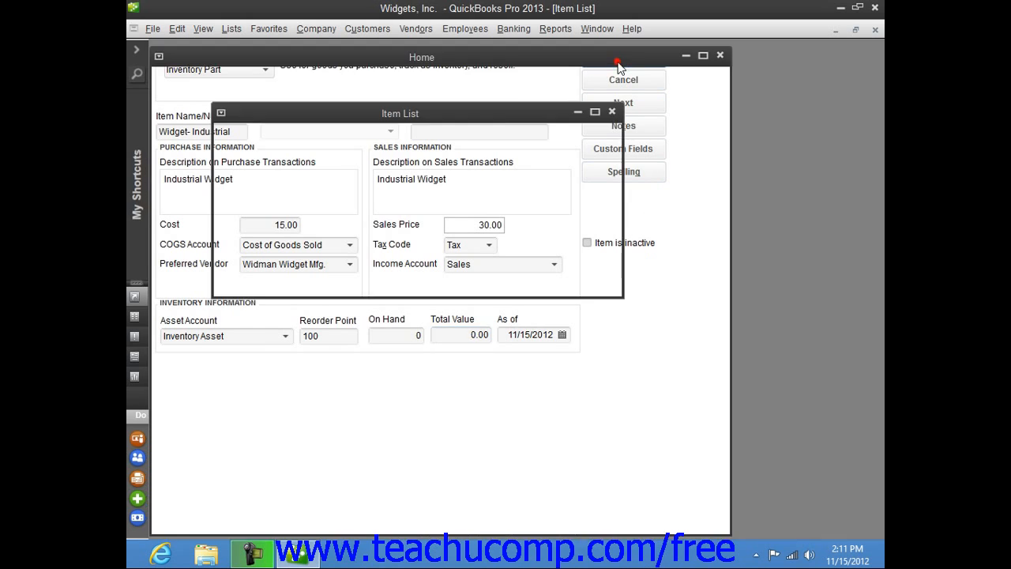
click(623, 79)
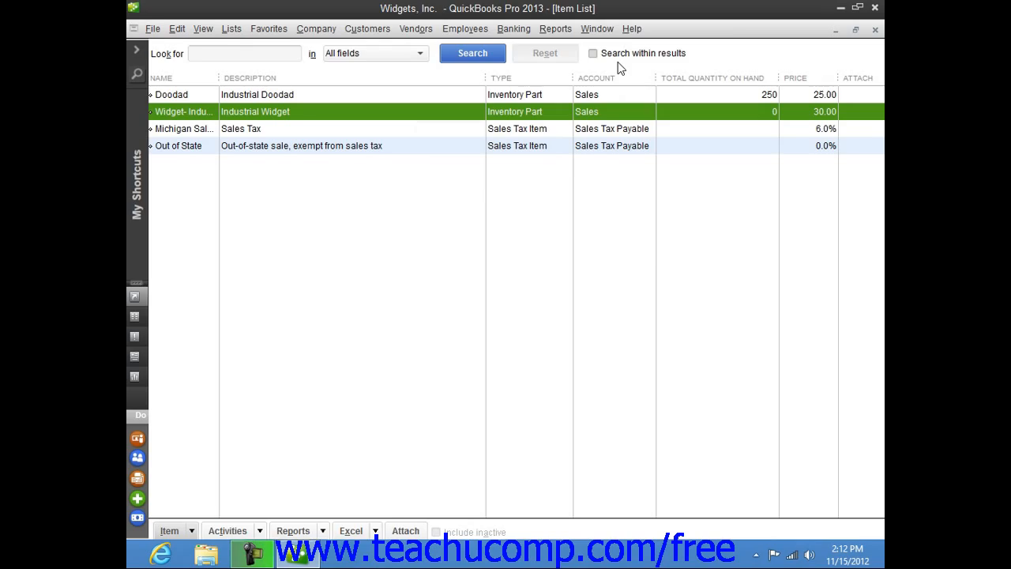